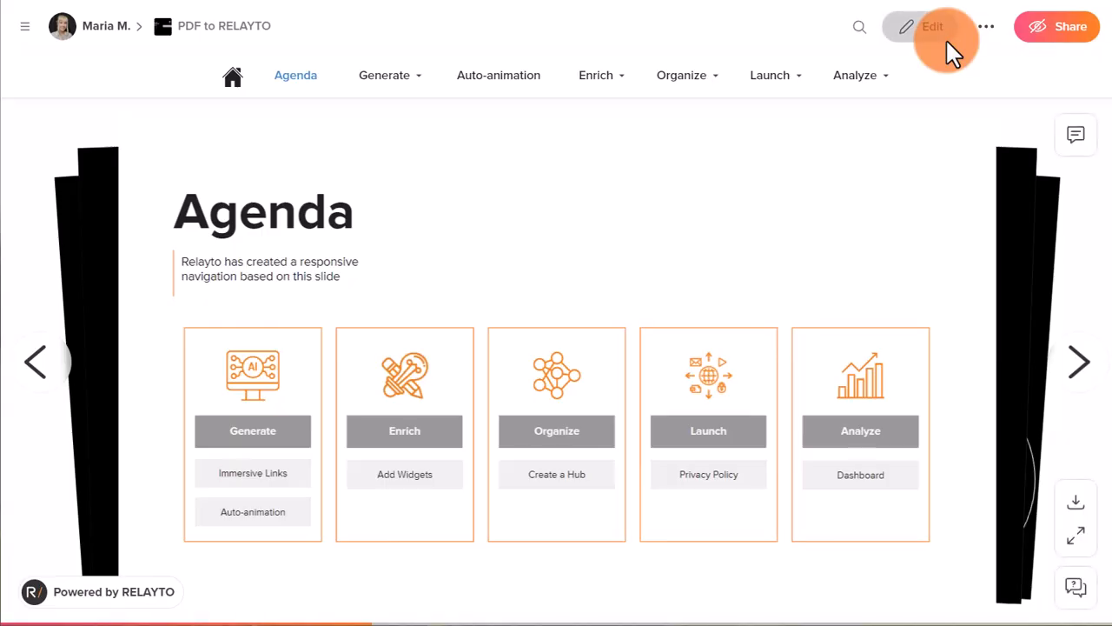
mouse_move(728, 170)
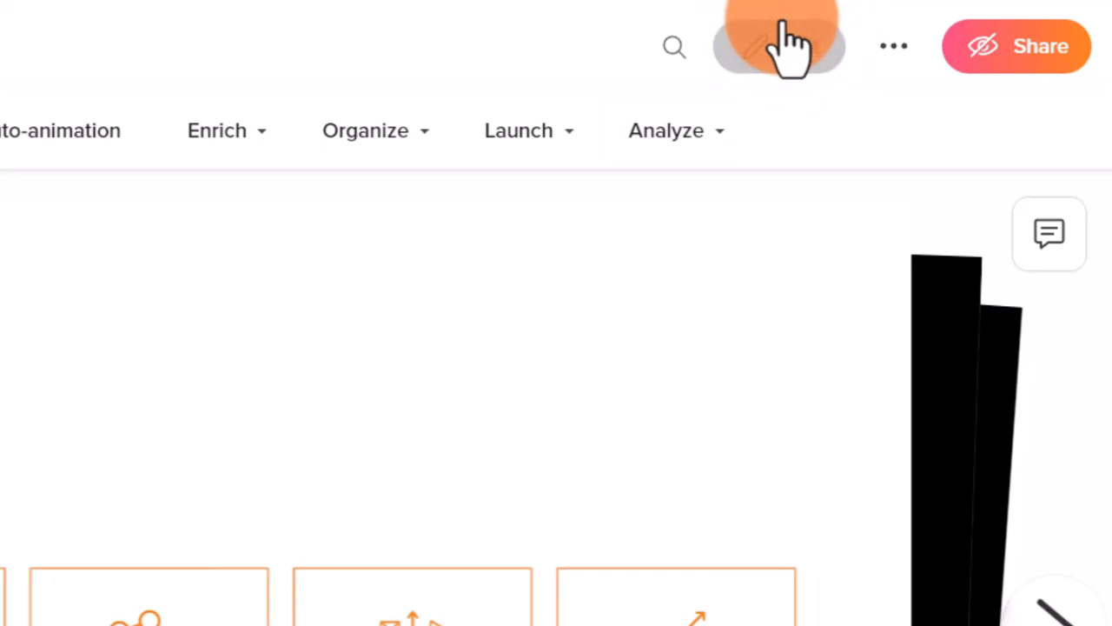
- Enter edit mode on the Agenda slide and reach the effect options for a card's cover shape
left_click(779, 45)
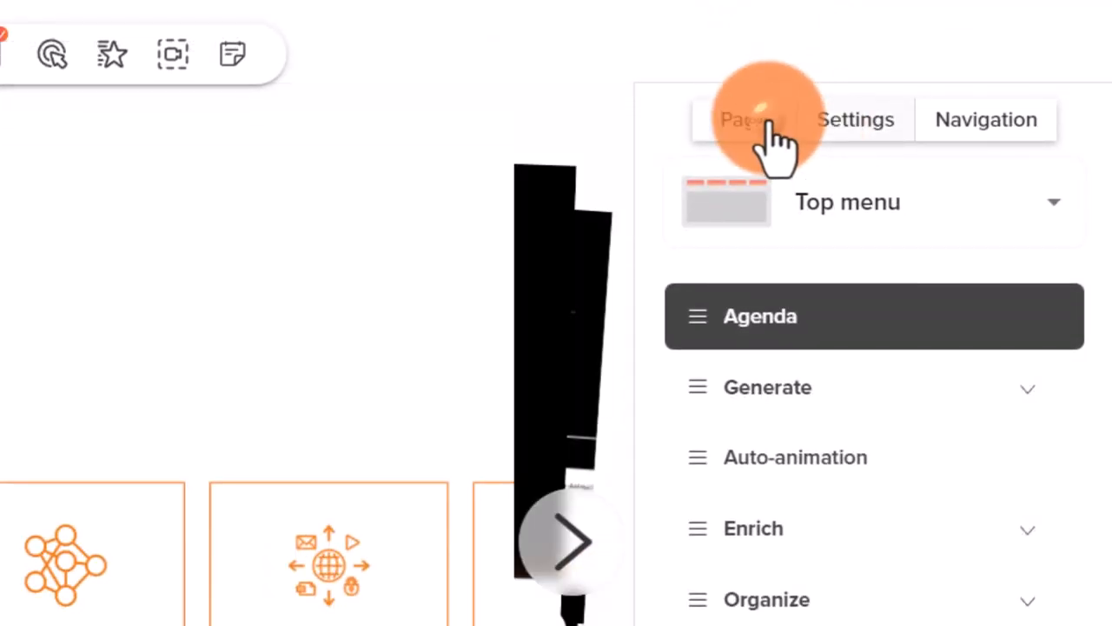
left_click(741, 118)
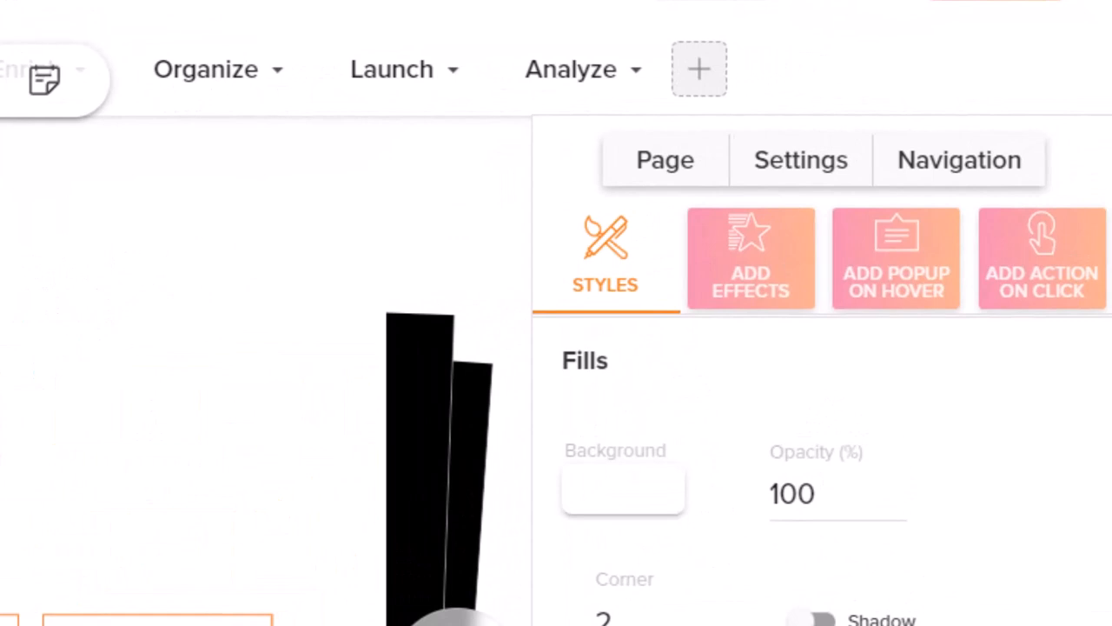
left_click(751, 257)
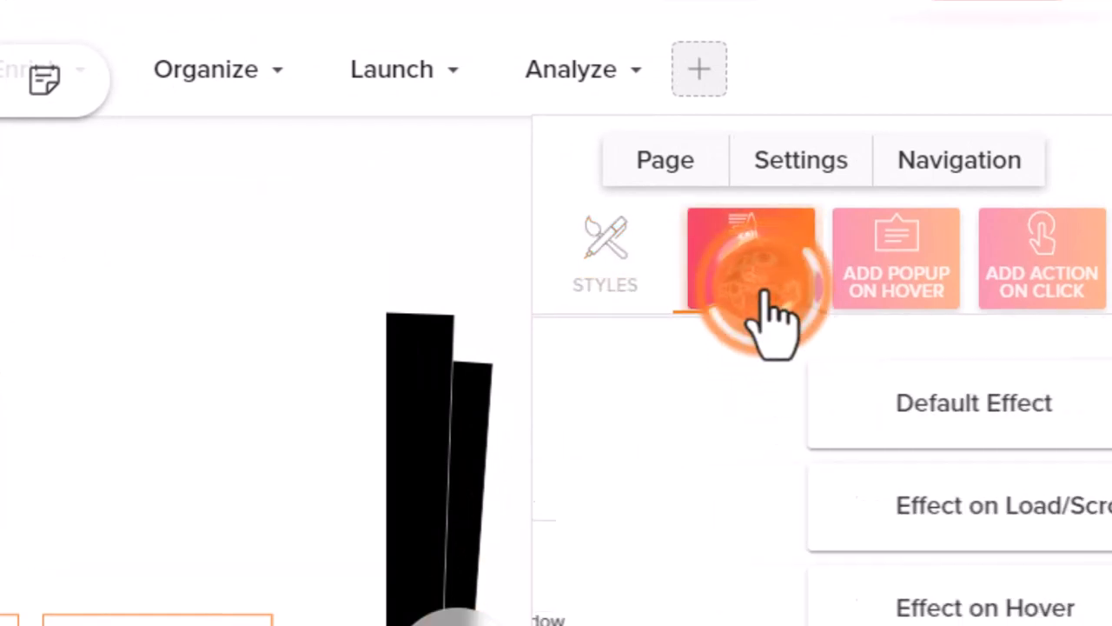
- Add an Effect on Load/Scroll set to Fade Out with duration 0.5 and delay 0.5
left_click(751, 257)
type("0.5")
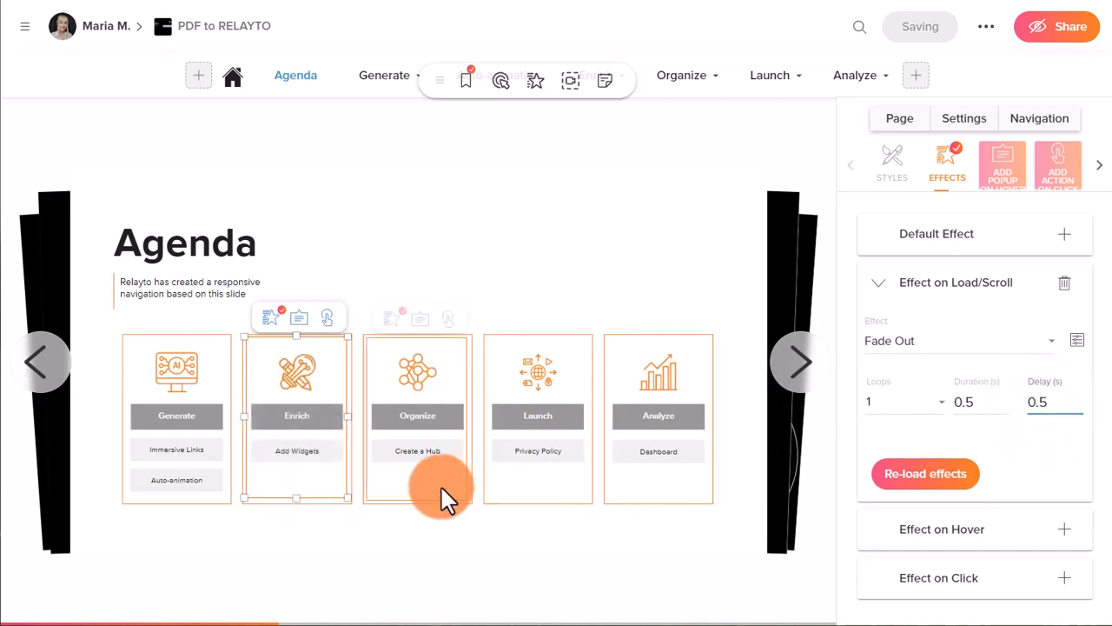
- Give the Analyze card's cover shape a 2-second delay, replay the load effects, and save
left_click(537, 417)
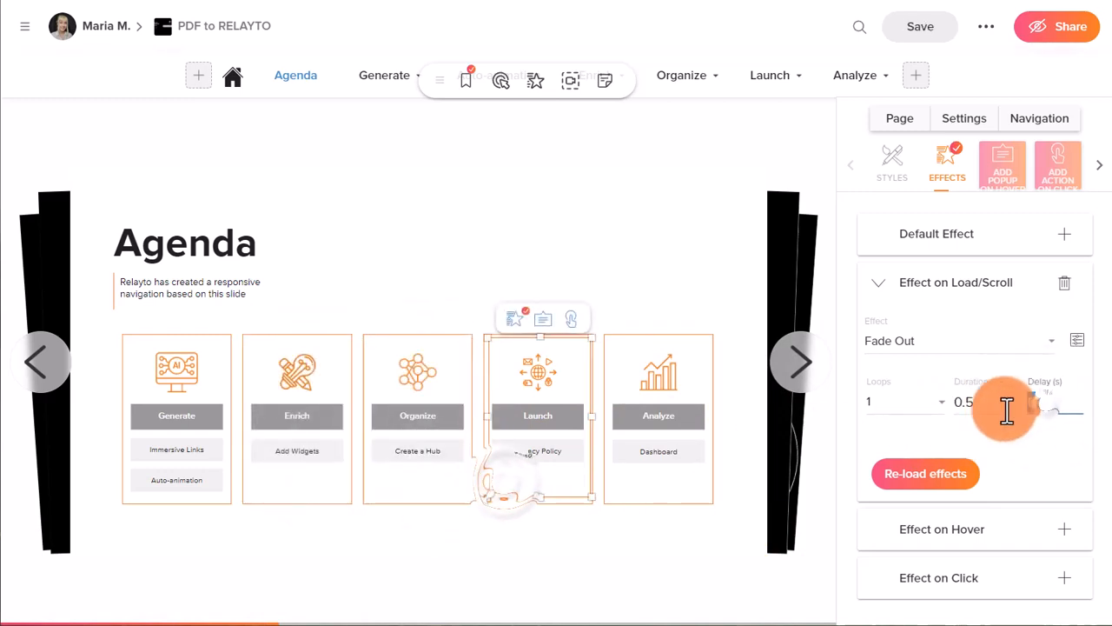
type("2")
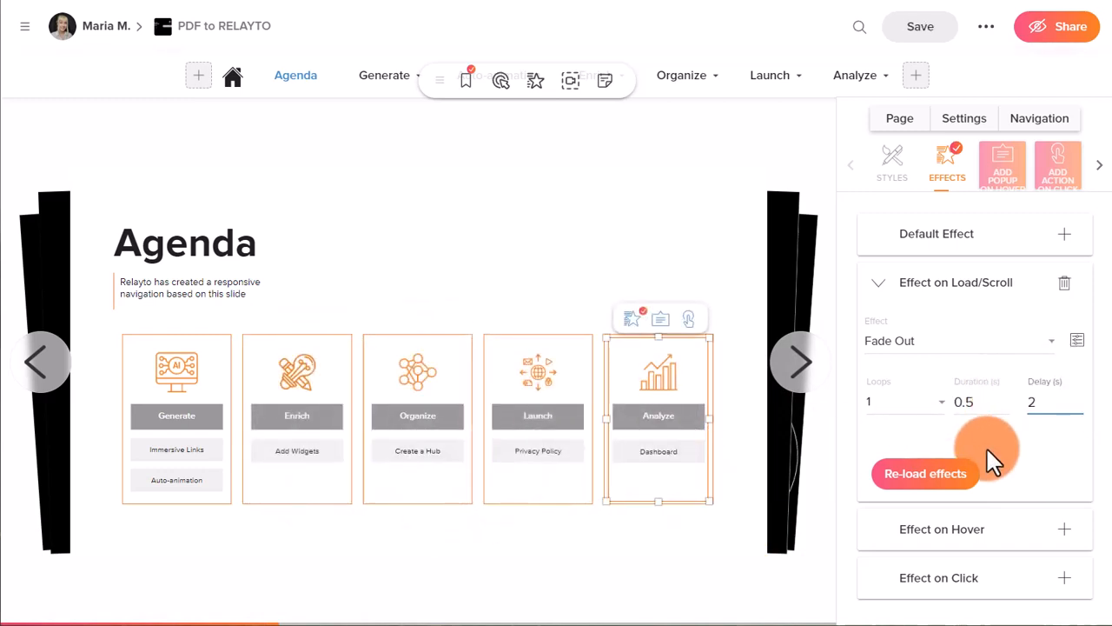
left_click(924, 473)
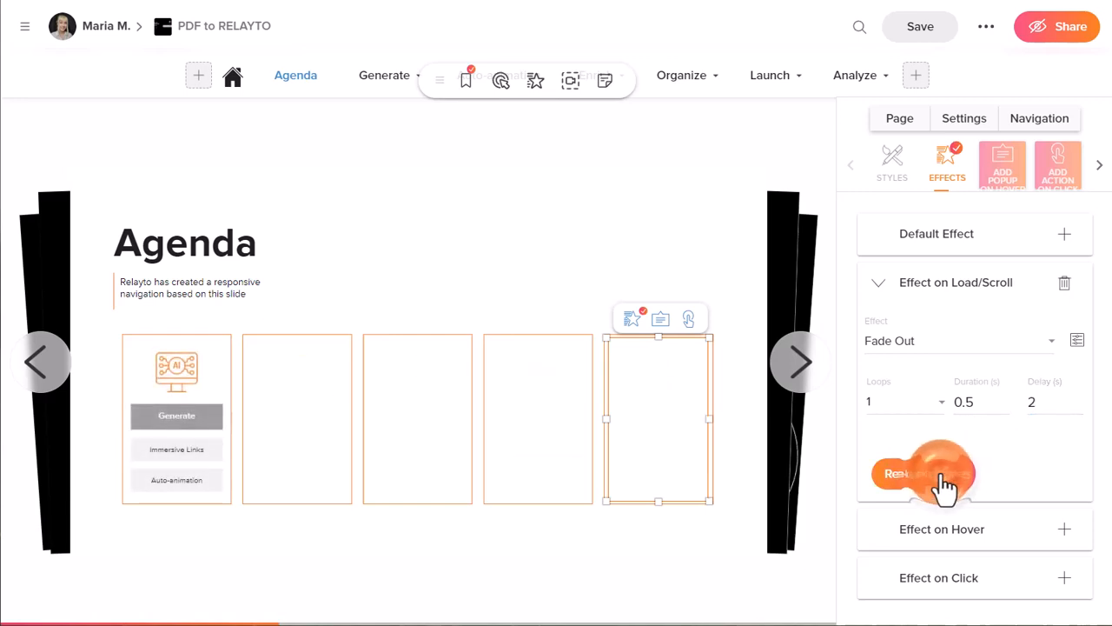
left_click(925, 472)
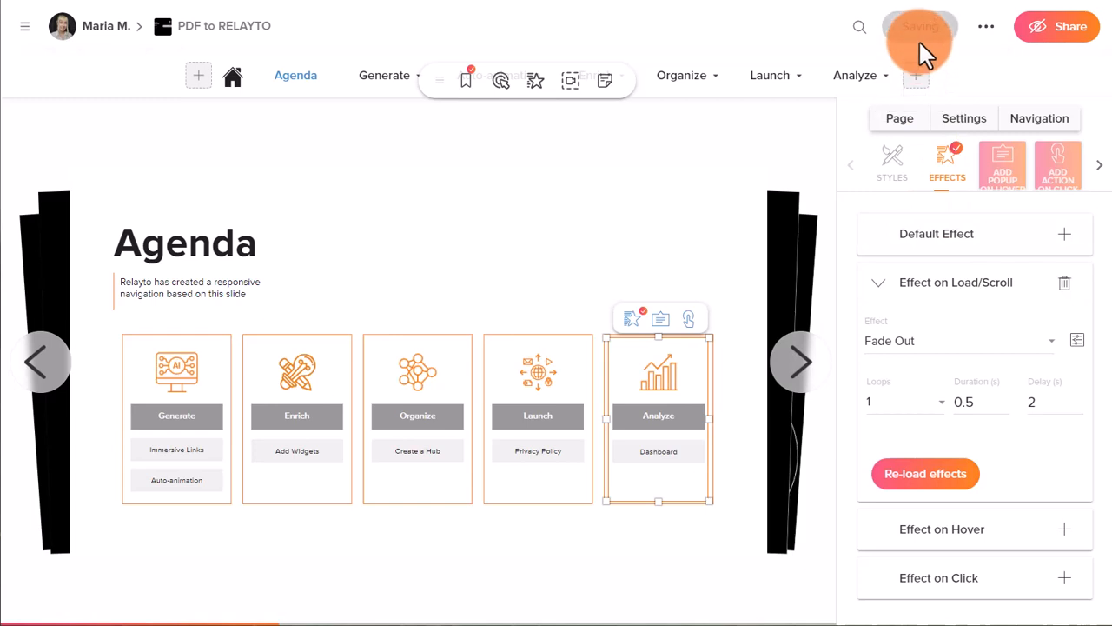
left_click(921, 26)
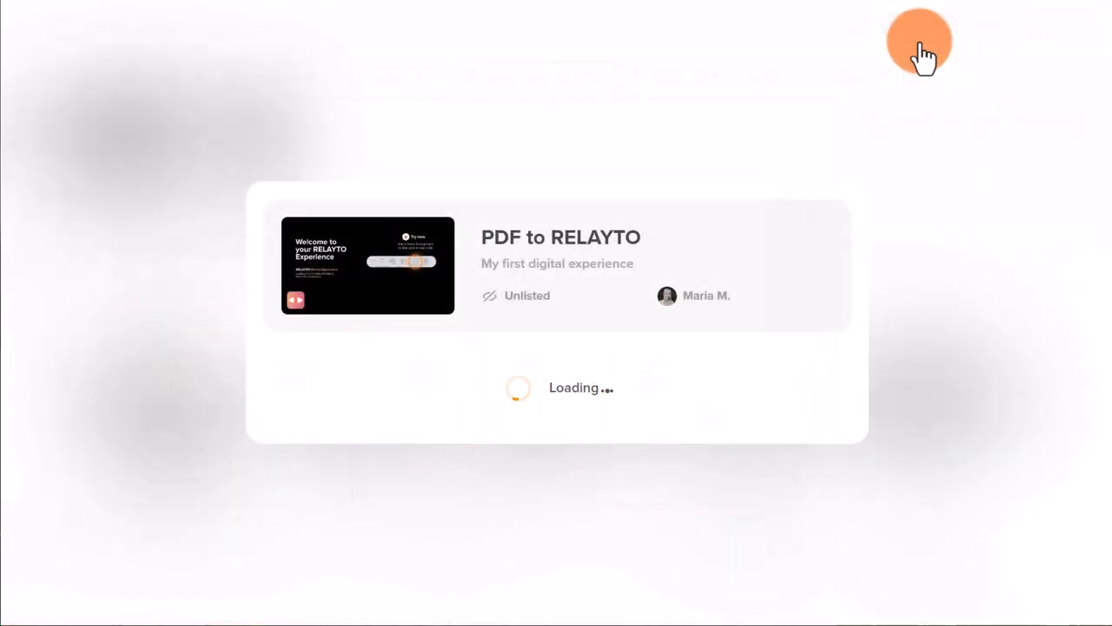